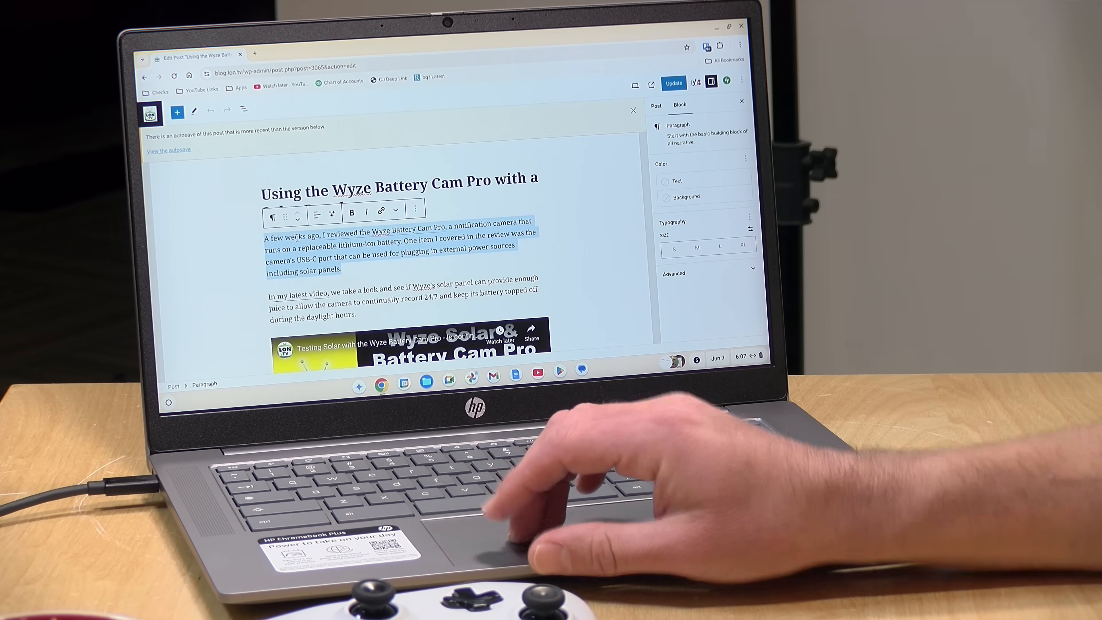
right_click(327, 245)
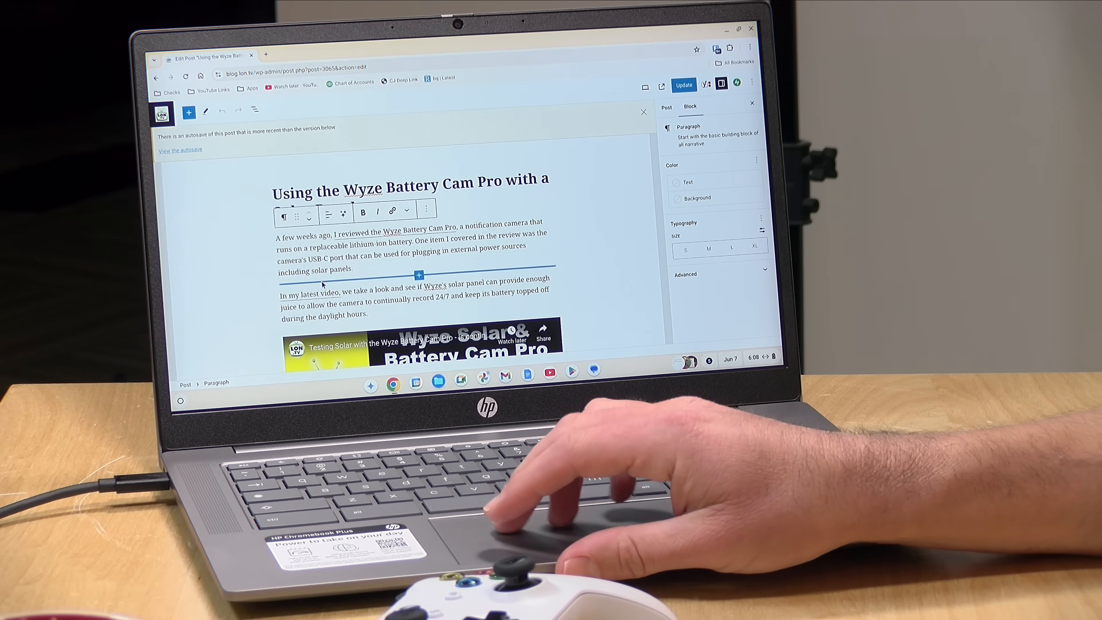
scroll("down", 3)
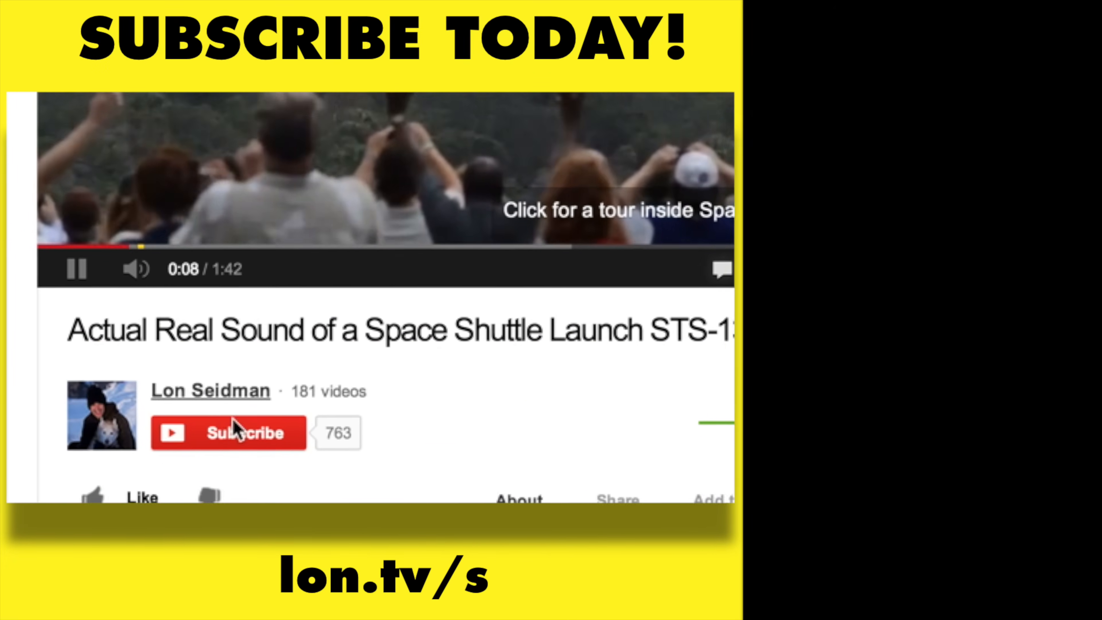
left_click(234, 434)
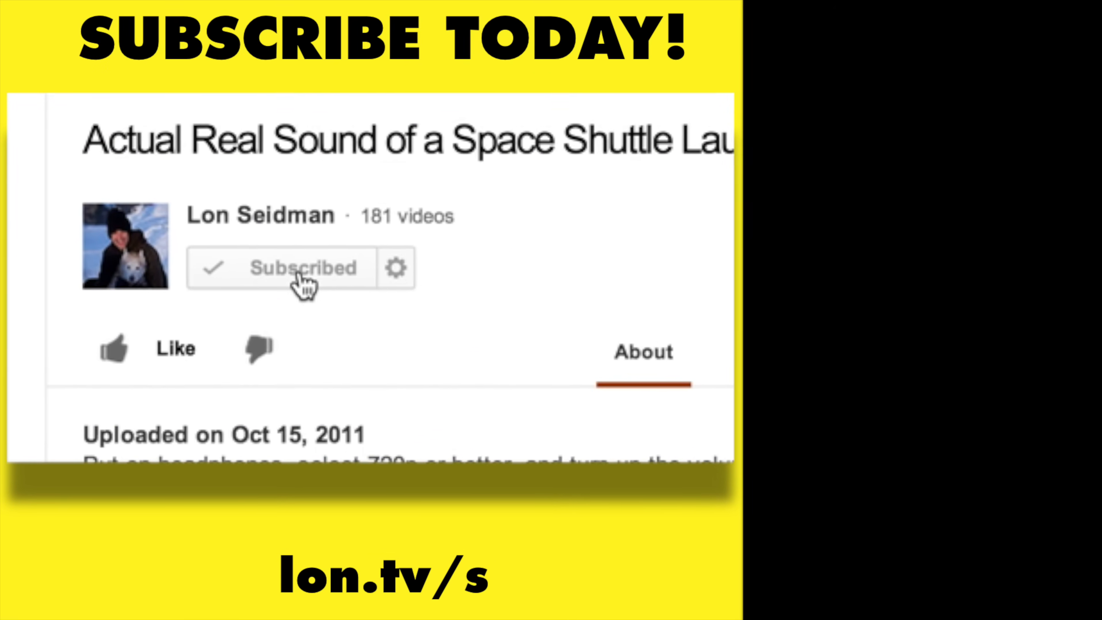